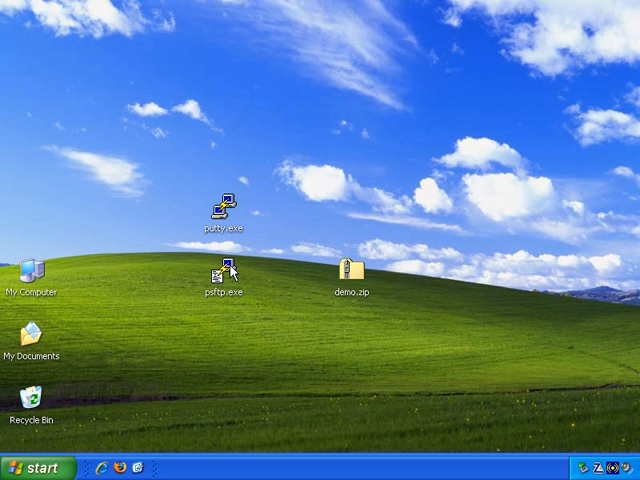
Launch psftp.exe from the desktop to get the PSFTP console.
click(224, 278)
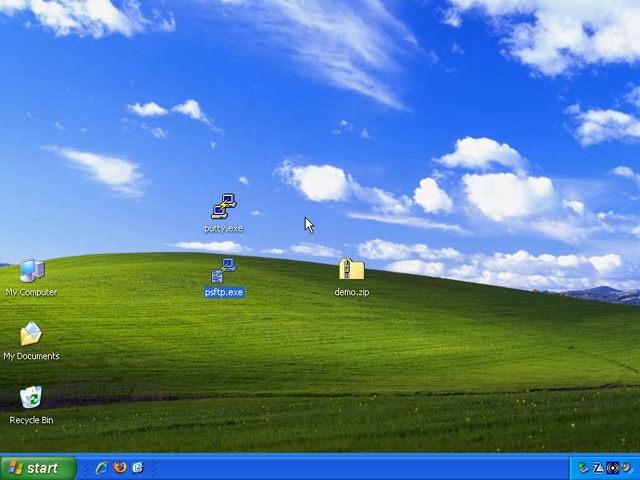
mouse_move(304, 218)
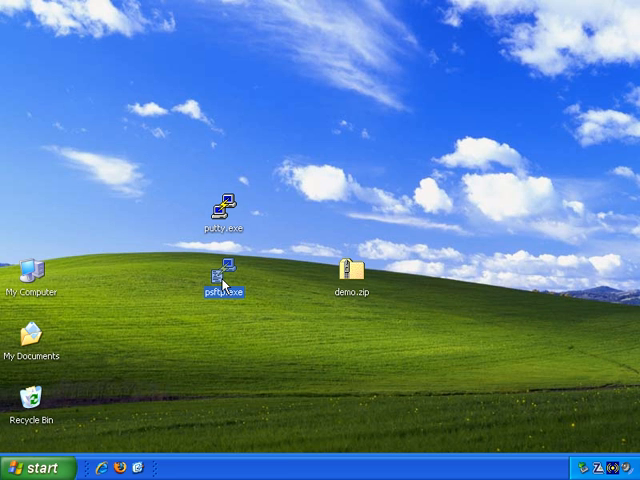
double_click(224, 270)
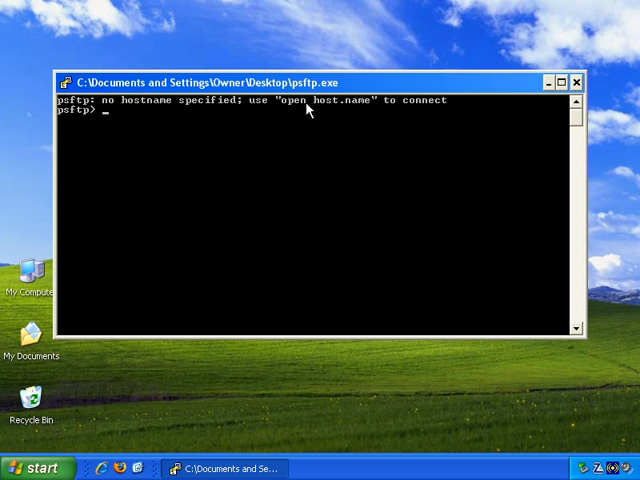
Connect to demosite2.info with 'open demosite2.info' and log in with the demosite credentials.
text(o)
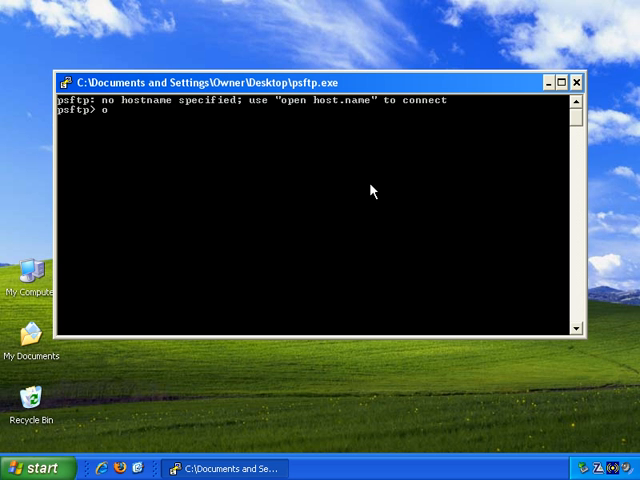
text(pen demosit)
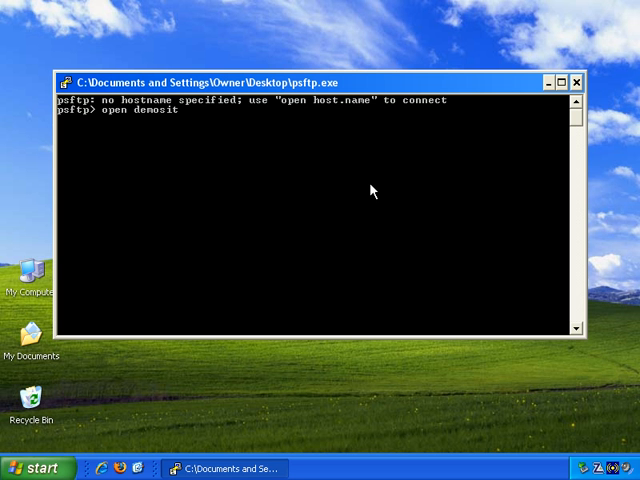
text(e2.info)
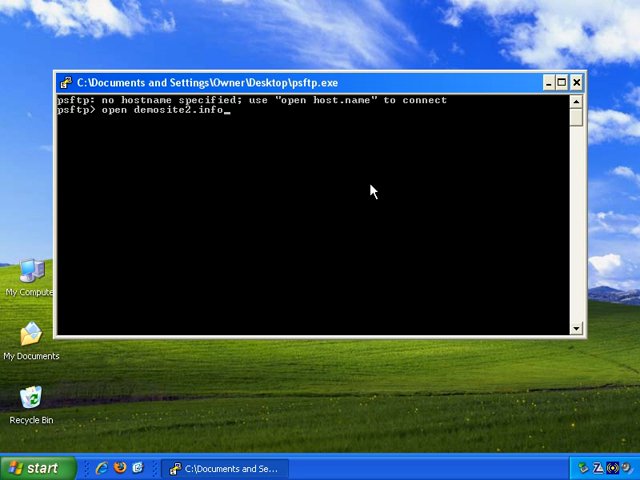
key(Return)
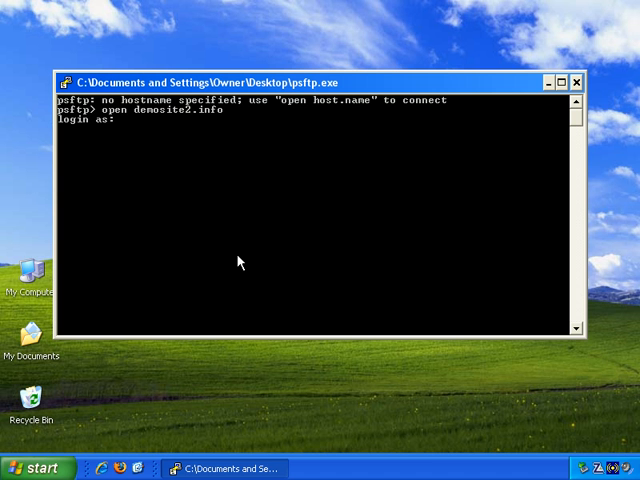
text(demo)
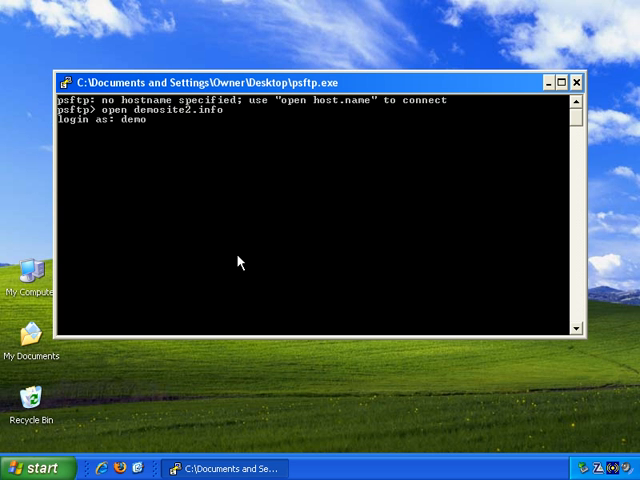
text(site)
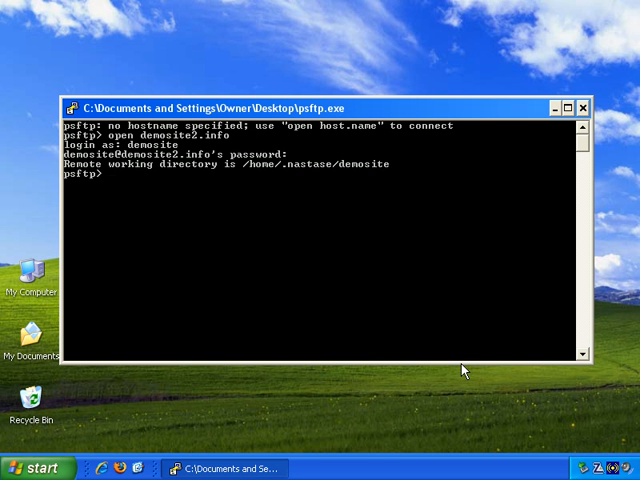
mouse_move(304, 162)
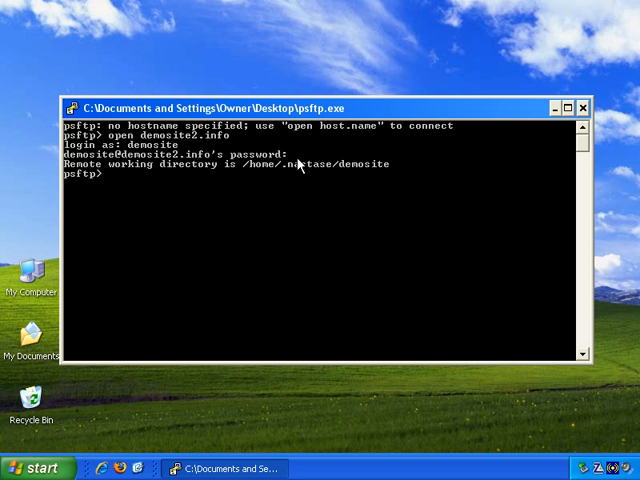
mouse_move(360, 274)
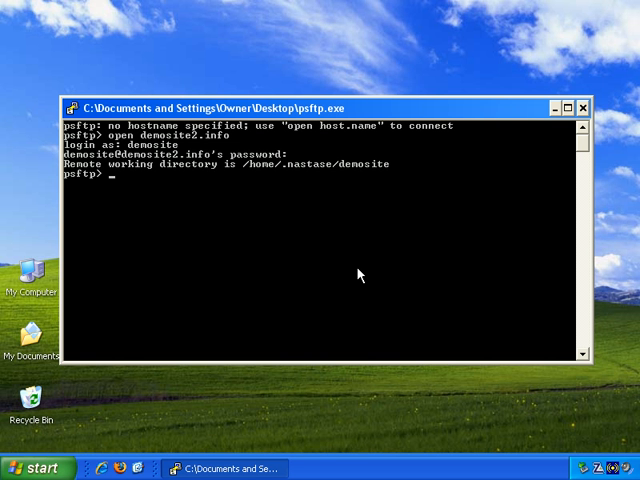
Report the remote working directory with pwd and the local Desktop directory with lpwd.
text(pw)
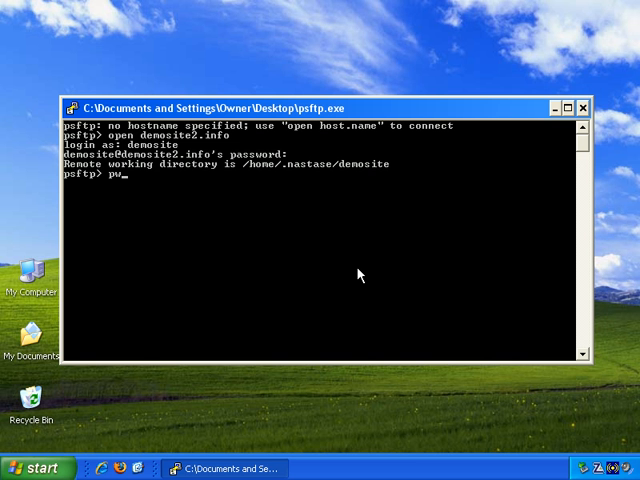
text(d)
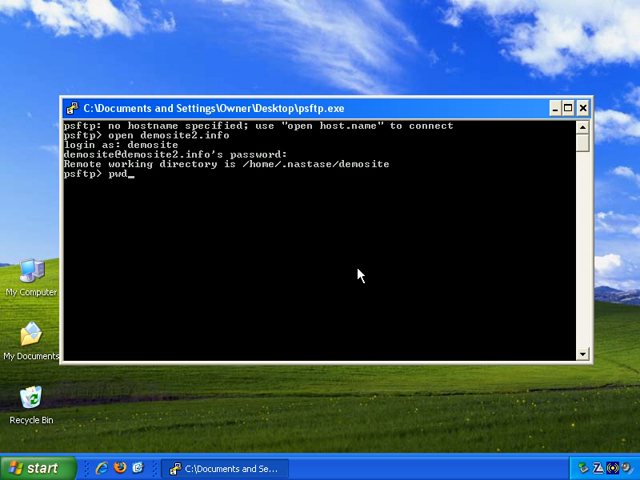
key(Return)
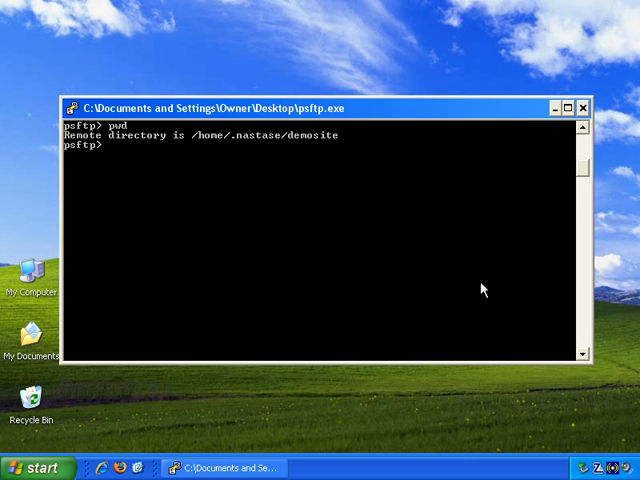
text(l)
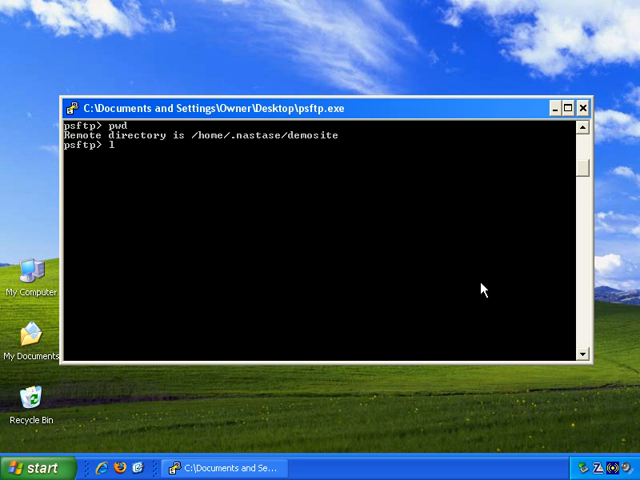
text(pwd)
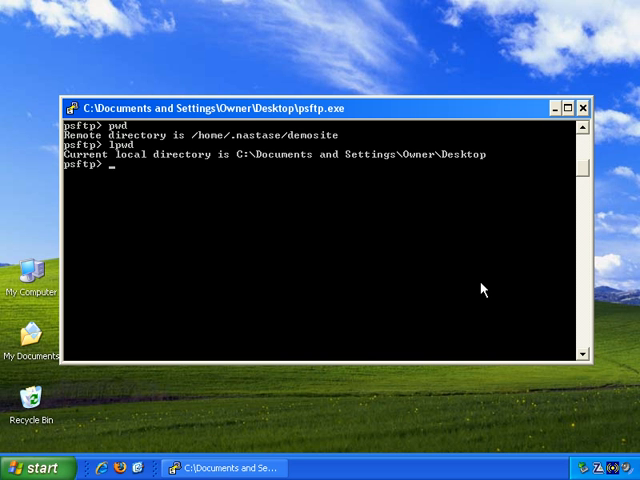
List the remote home folder with ls, attempting a detailed ls -al listing in between.
text(ls)
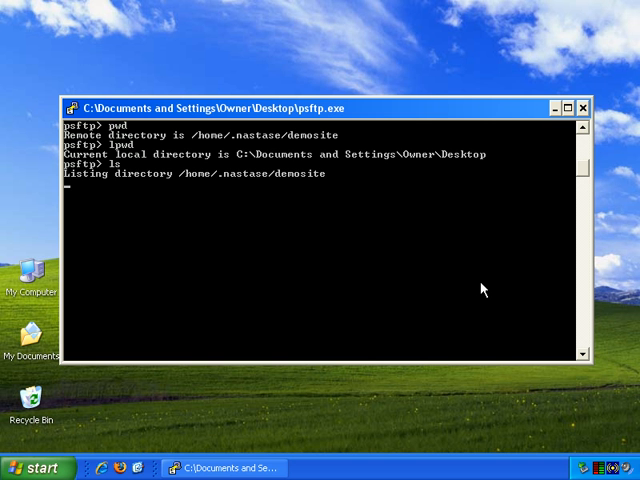
key(Return)
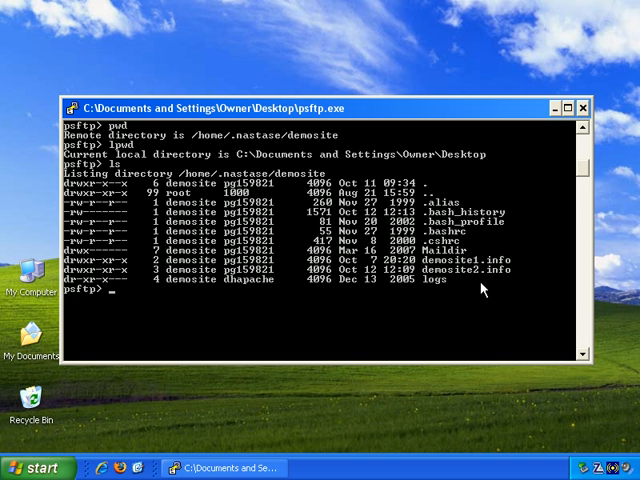
text(ls al)
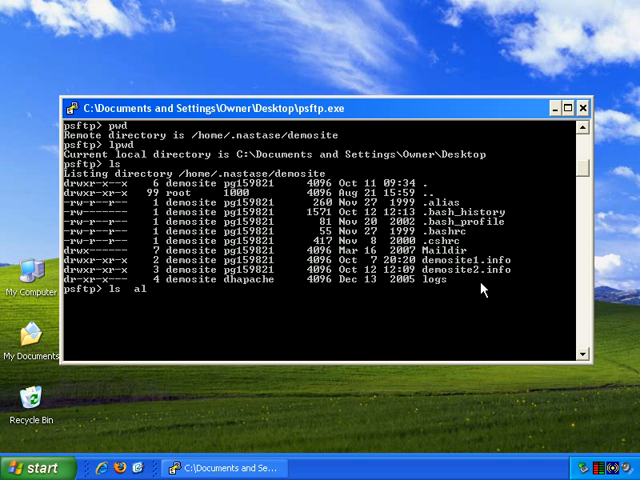
key(Return)
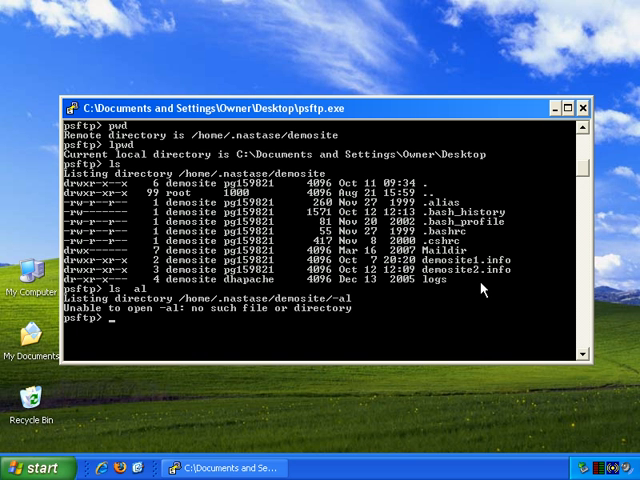
text(ls)
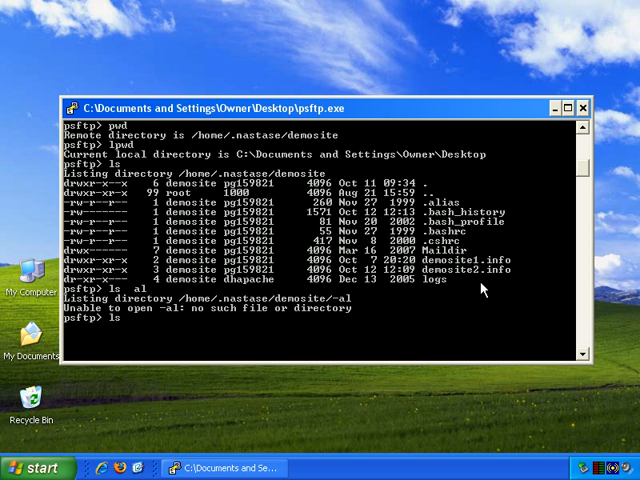
key(Return)
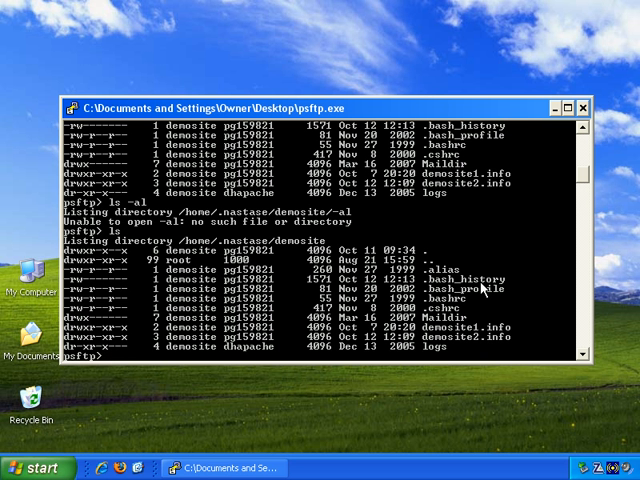
Change the remote directory to demosite2.info with cd.
text(cd demo)
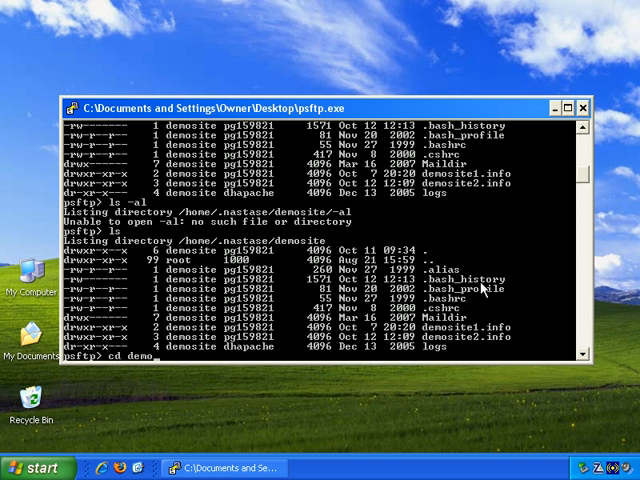
text(demosite2.info)
text(ls)
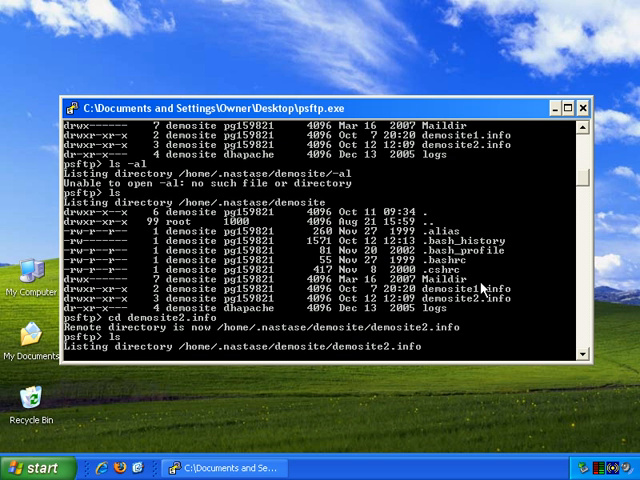
List demosite2.info's contents showing folder1 and confirm the local Desktop directory.
key(Return)
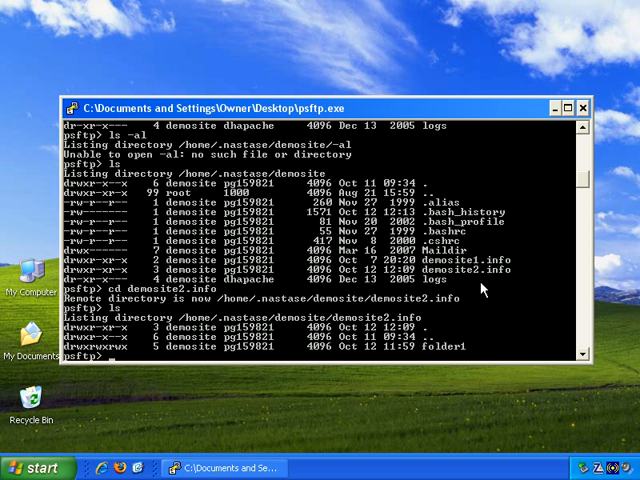
text(lpwd)
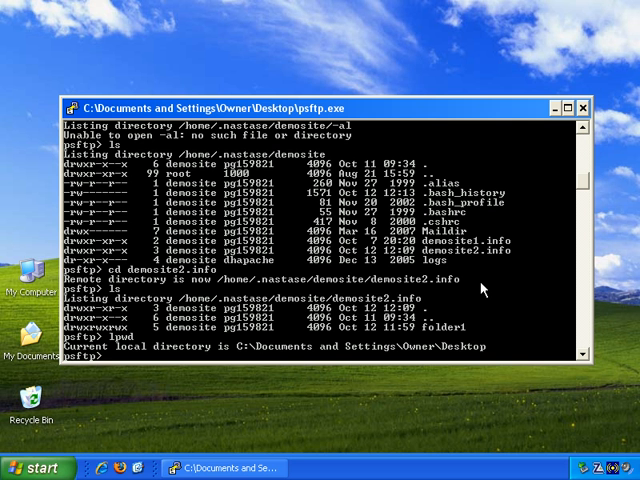
text(l)
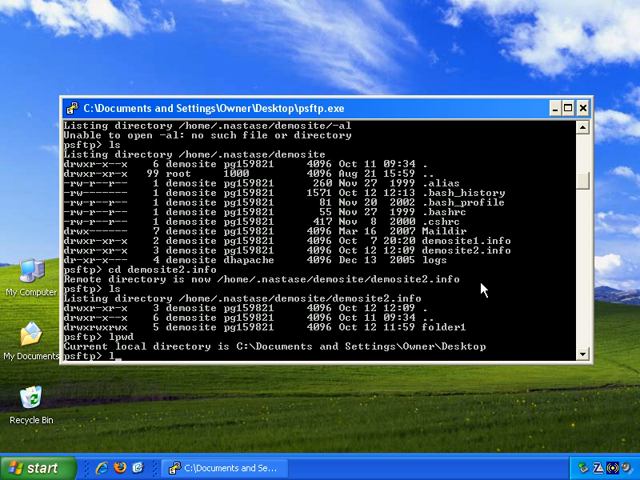
text(lcd)
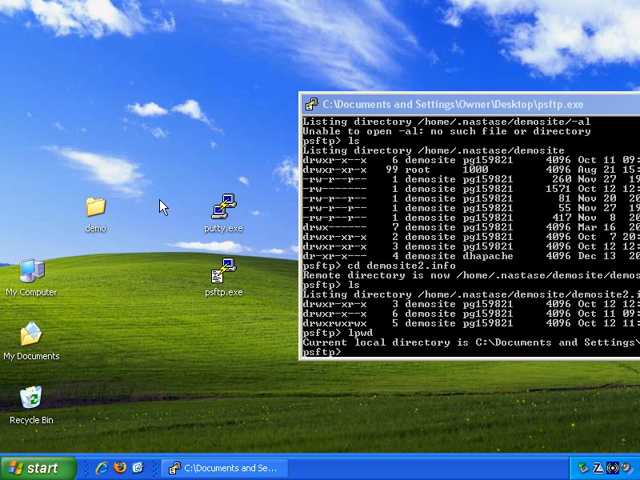
Copy psftp.exe into the desktop demo folder and close the folder to return to the console.
click(96, 204)
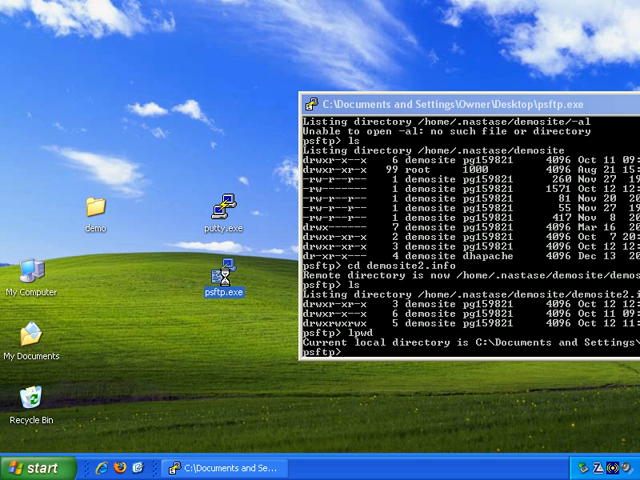
right_click(222, 278)
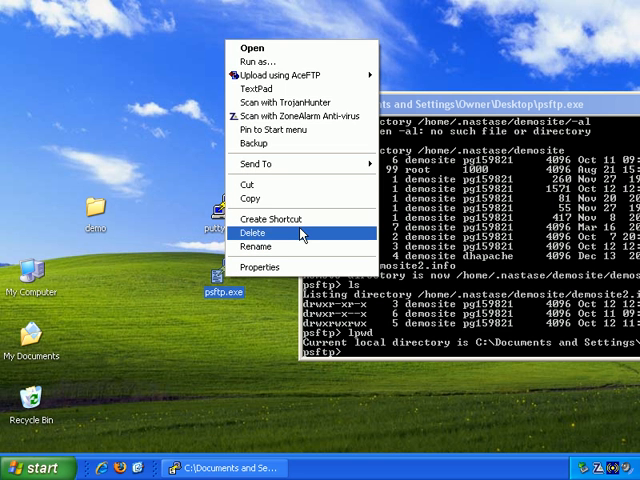
mouse_move(310, 200)
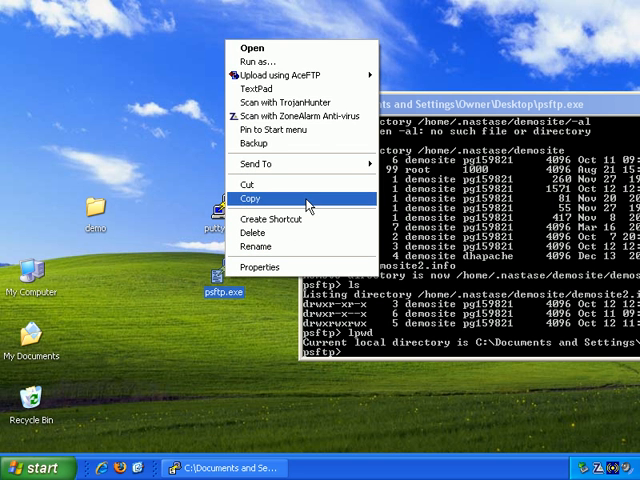
click(254, 198)
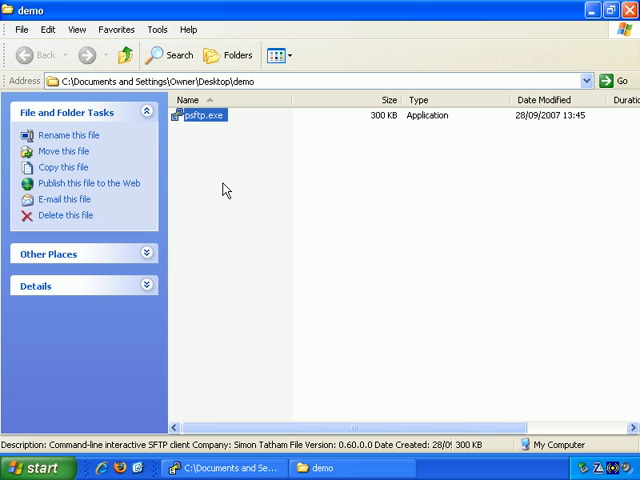
mouse_move(224, 186)
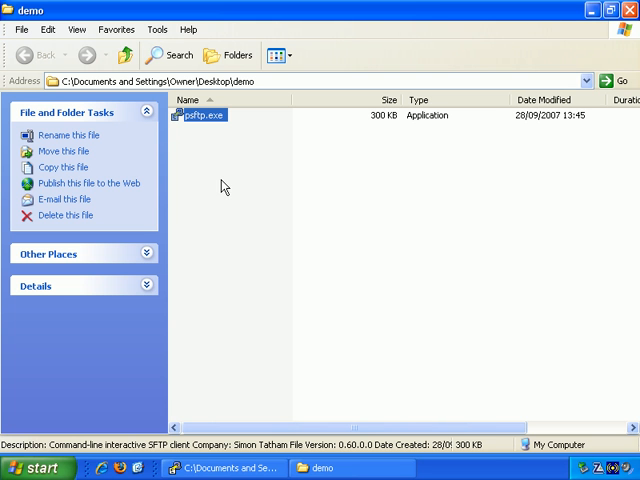
mouse_move(288, 338)
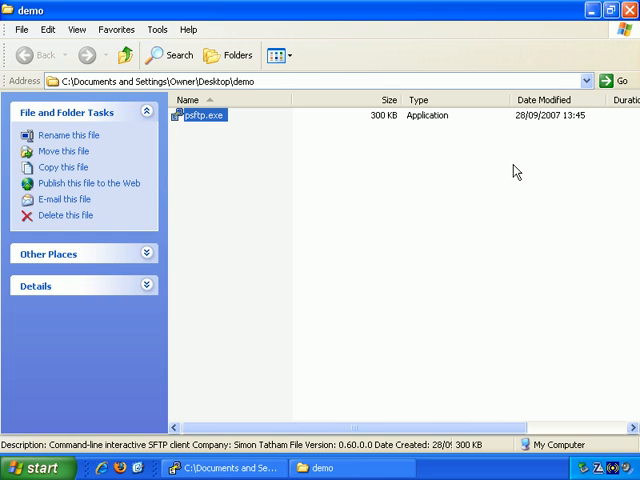
double_click(204, 116)
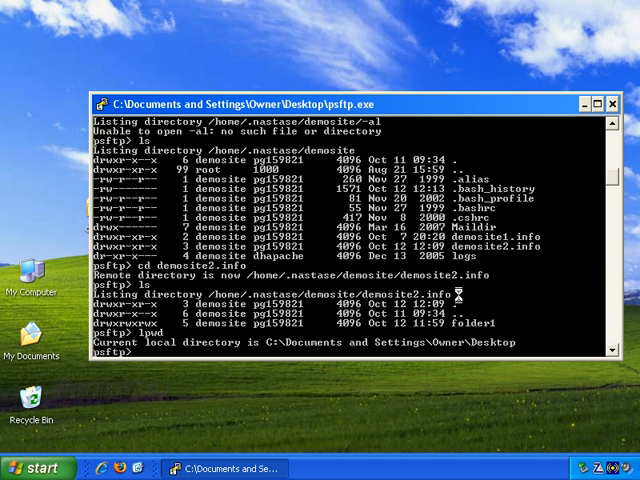
Re-report local and remote directories with lcd, cd, lpwd, pwd and list demosite2.info showing folder1.
text(lcd)
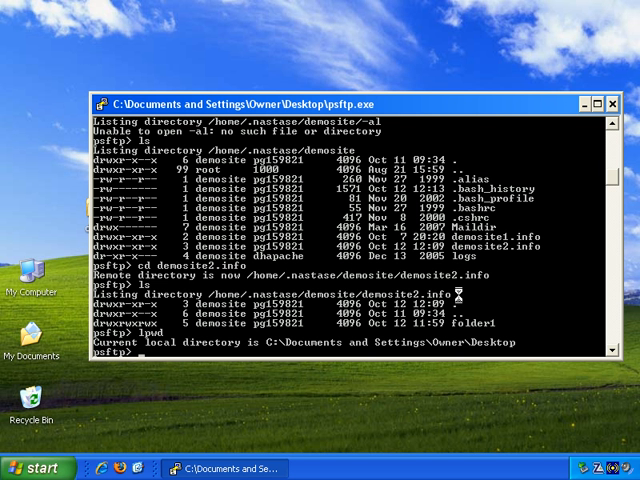
text(cd)
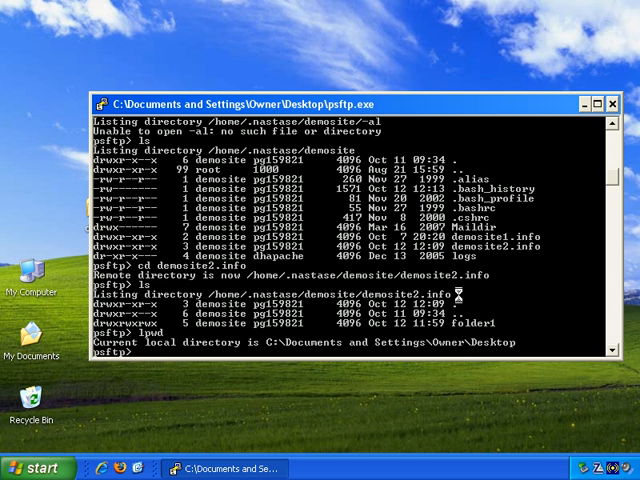
text(lpwd)
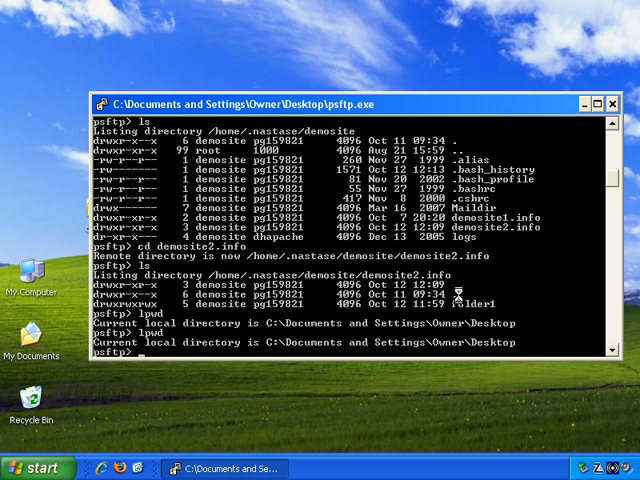
text(pwd)
text(ls)
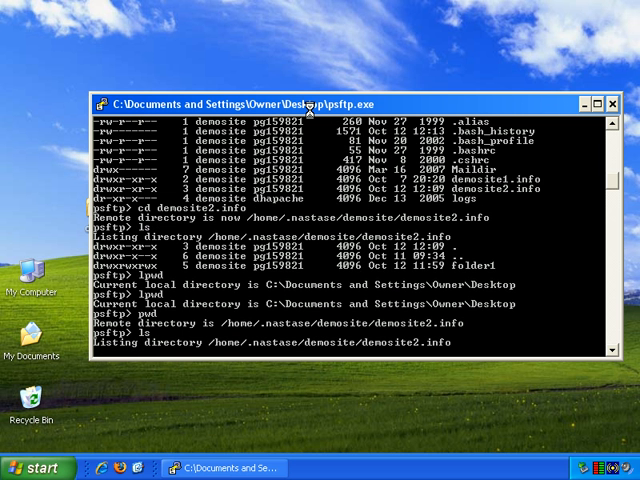
key(Return)
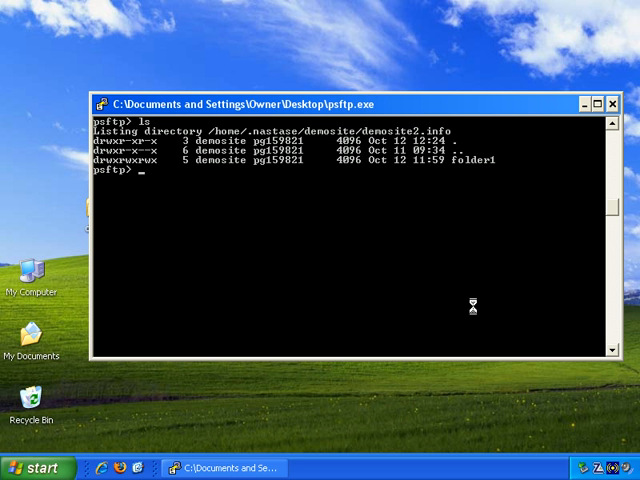
Upload demo.zip with put and list the remote folder showing it at 152723 bytes beside folder1.
text(put)
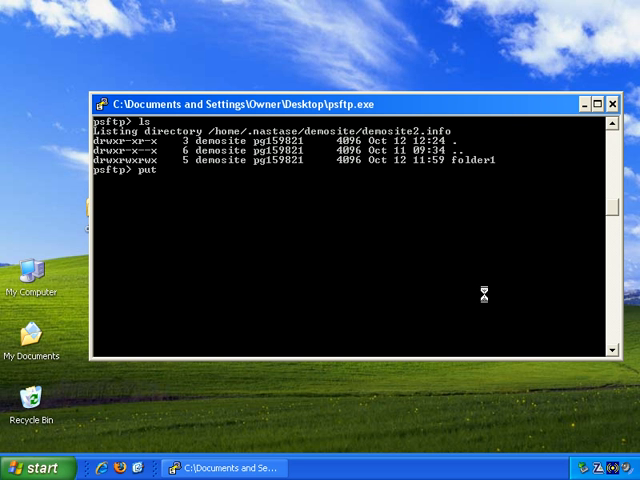
mouse_move(388, 206)
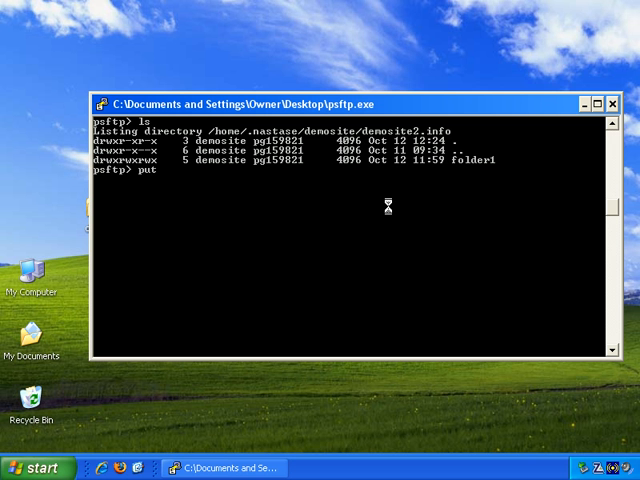
mouse_move(368, 152)
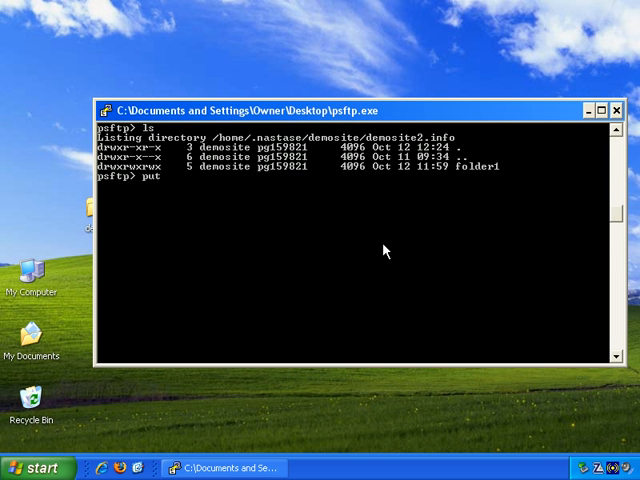
text(demo.zip)
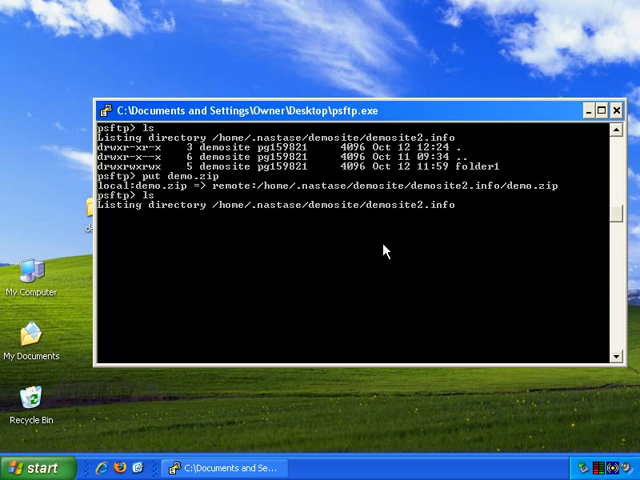
key(Return)
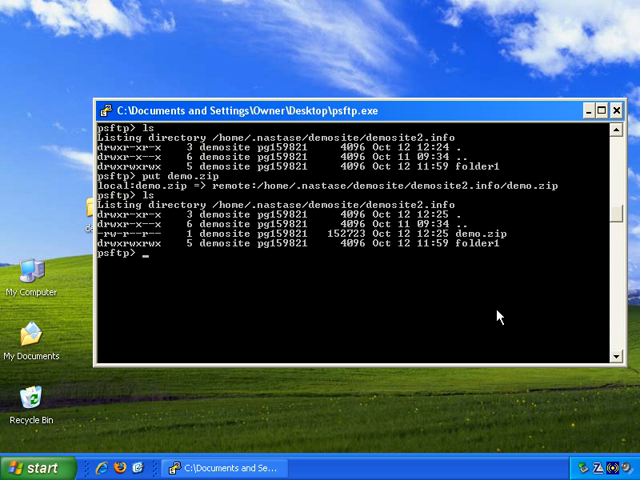
Re-send demo.zip with reput, restarting at file position 152723.
text(re)
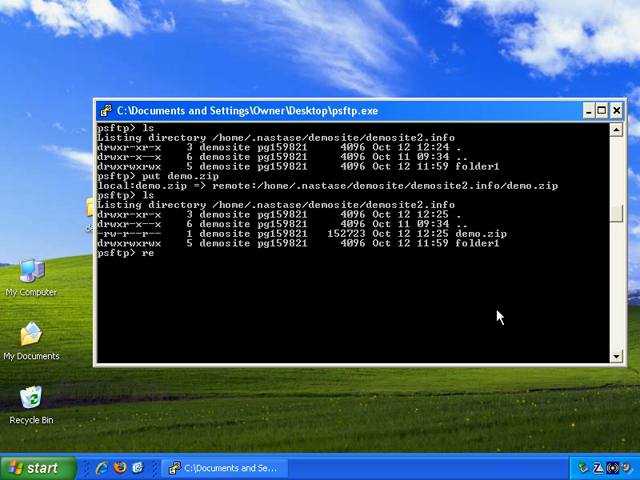
text(put)
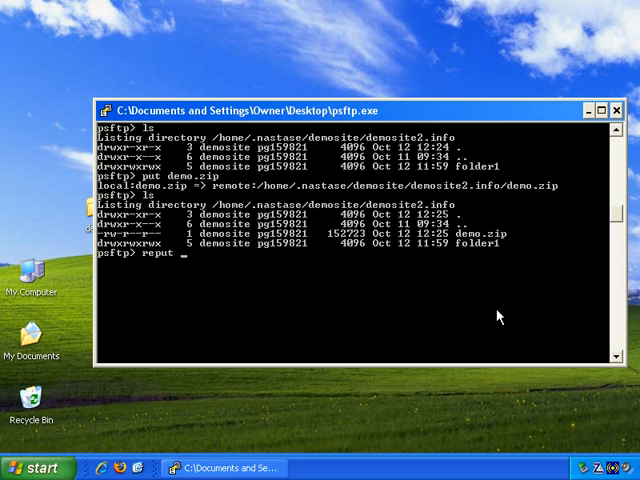
text(demo.zip)
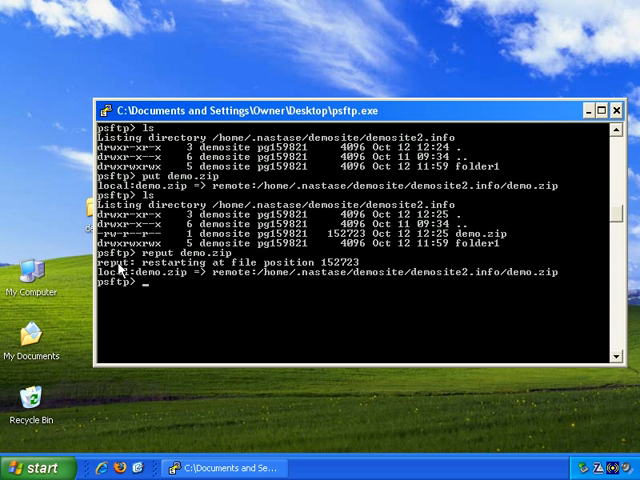
mouse_move(264, 284)
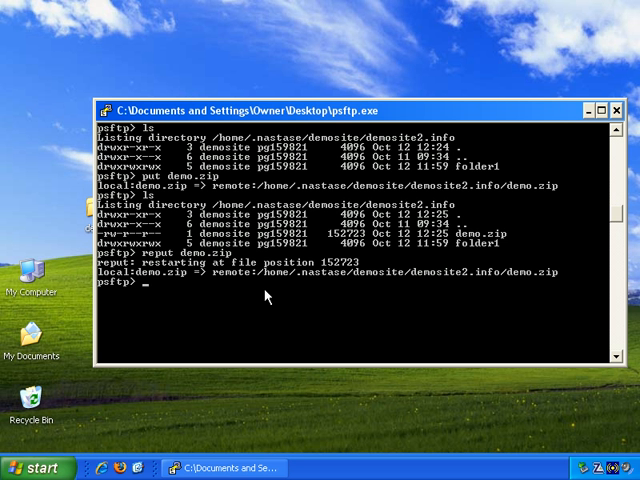
Delete demo.zip from demosite2.info with rm, leaving only folder1 in the listing.
text(rm)
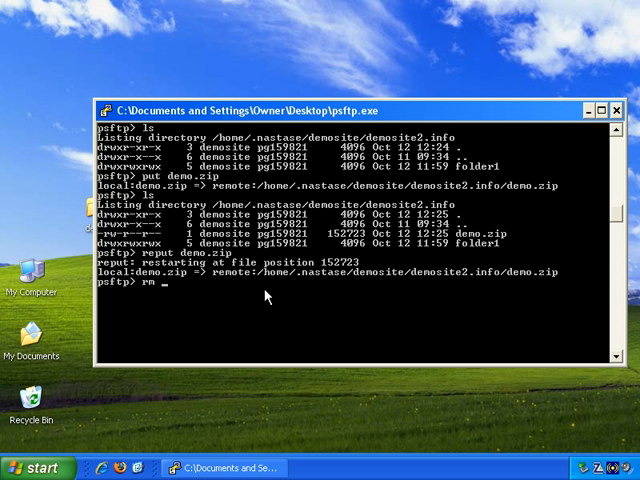
text(demo.zip)
text(ls)
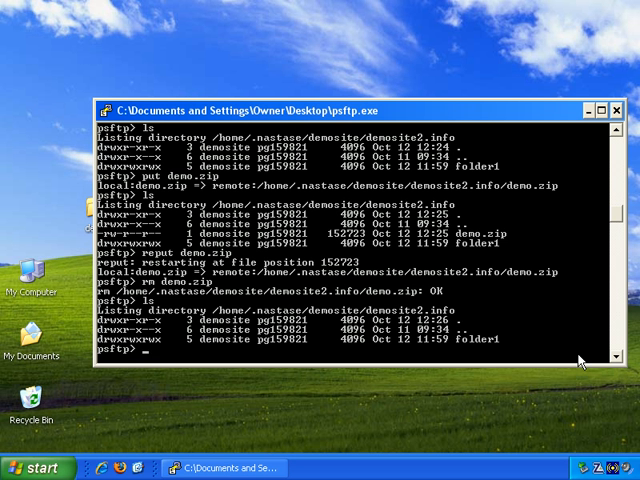
text(mput)
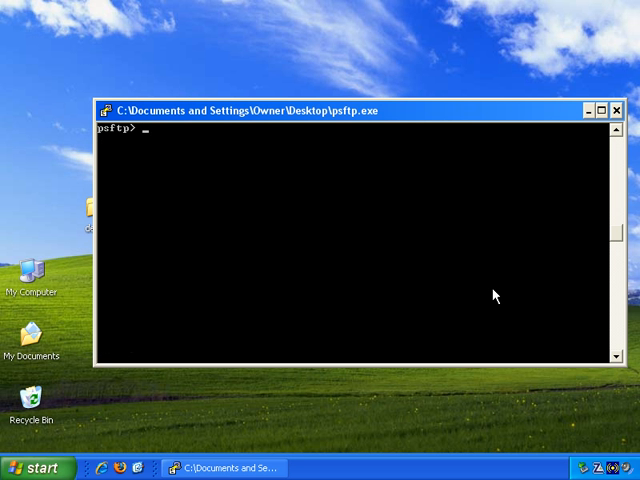
Upload demo.zip again with the wildcard mput *.zip and list the folder showing it beside folder1.
text(mput)
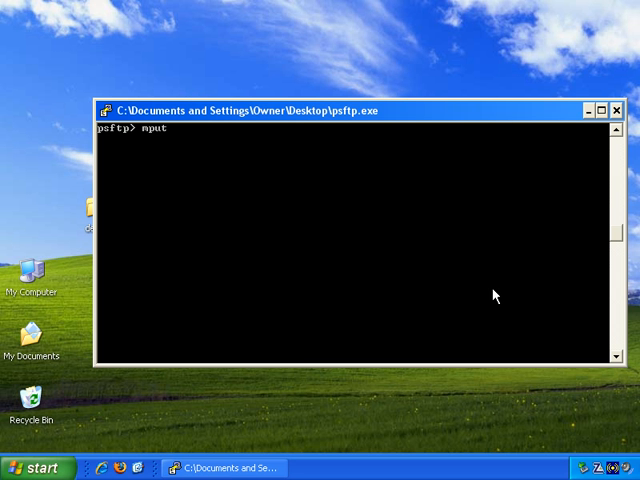
text(*)
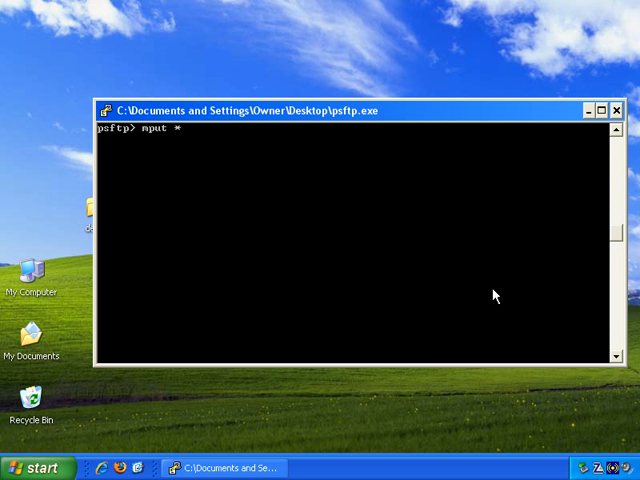
text(.)
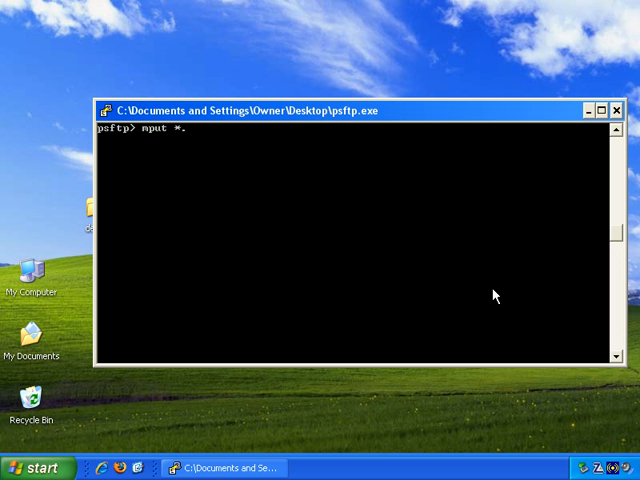
text(zip)
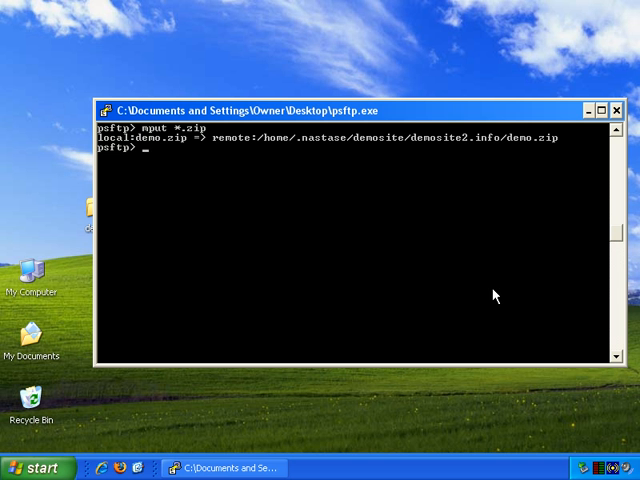
text(ls)
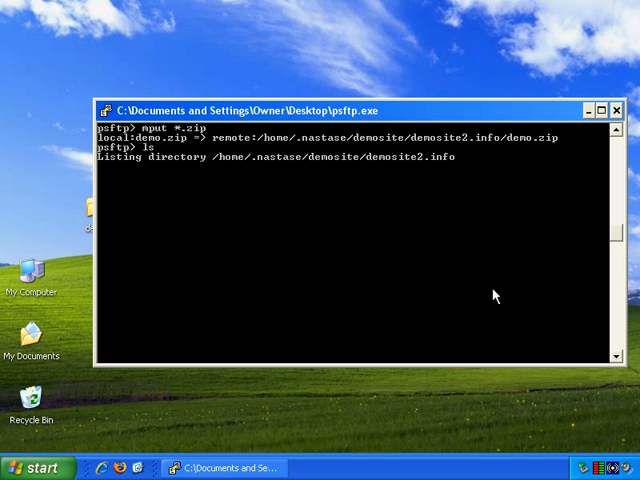
key(Return)
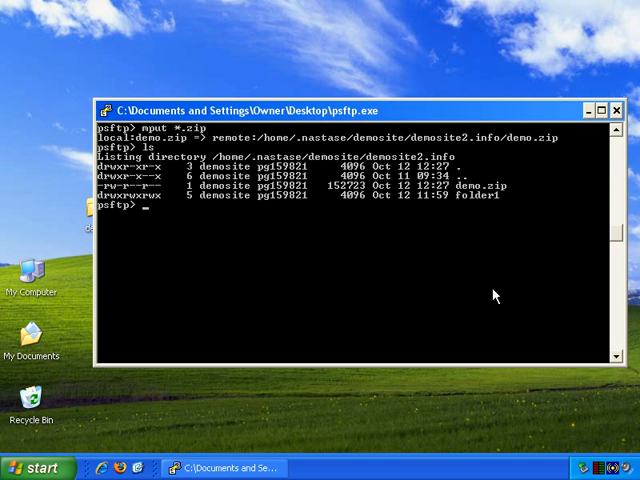